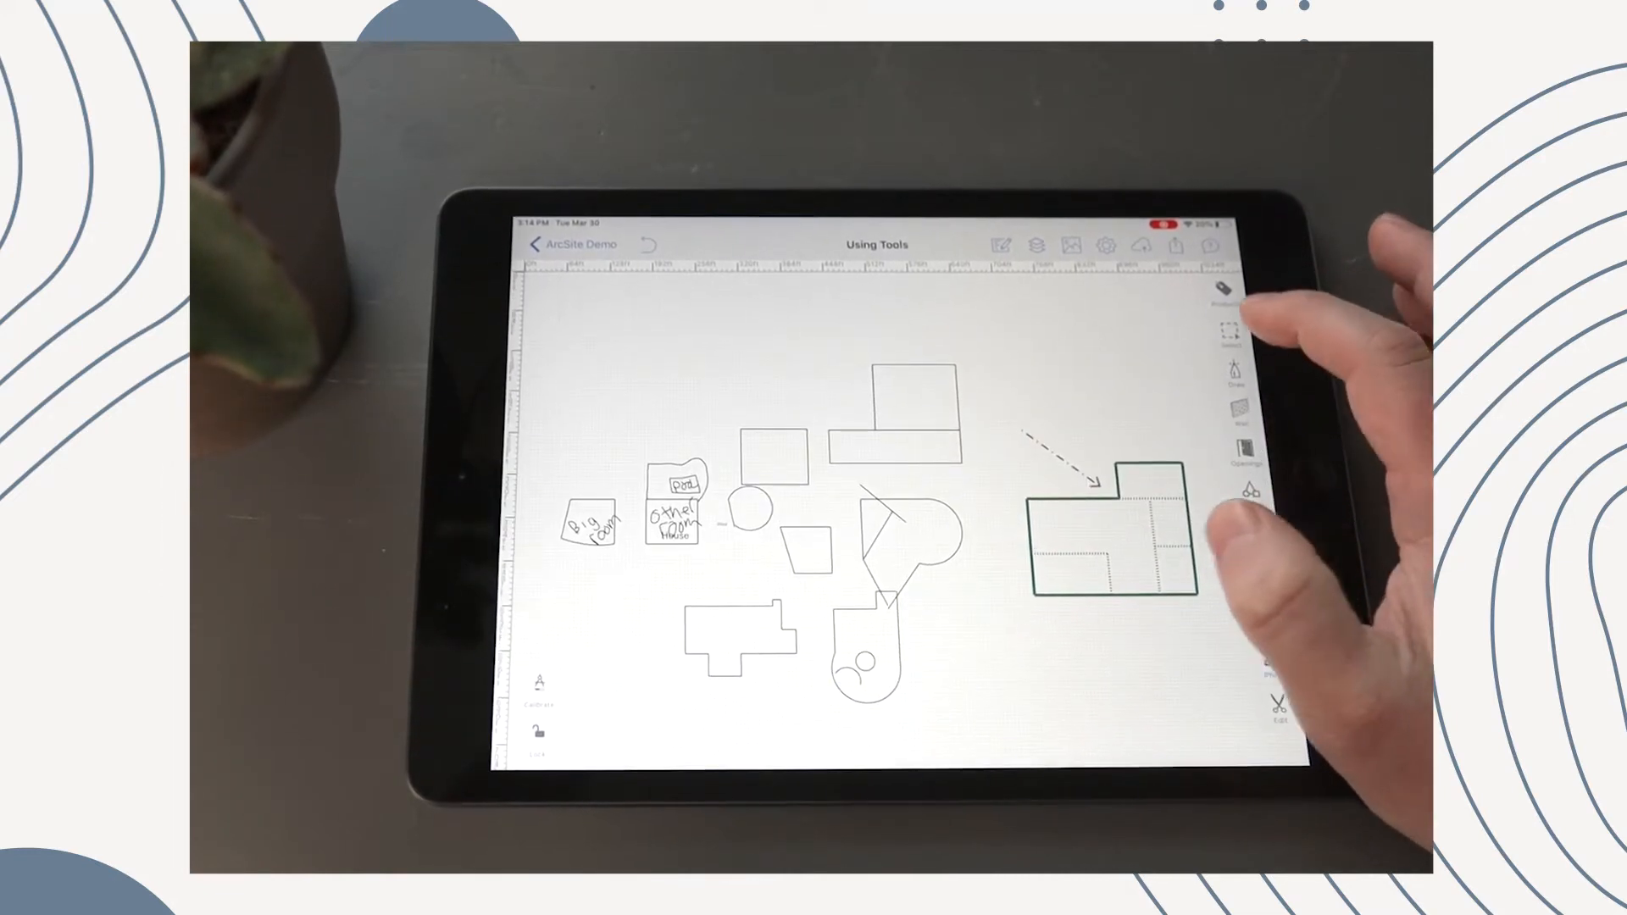
Activate the Select tool in the right-hand toolbar.
click(1229, 334)
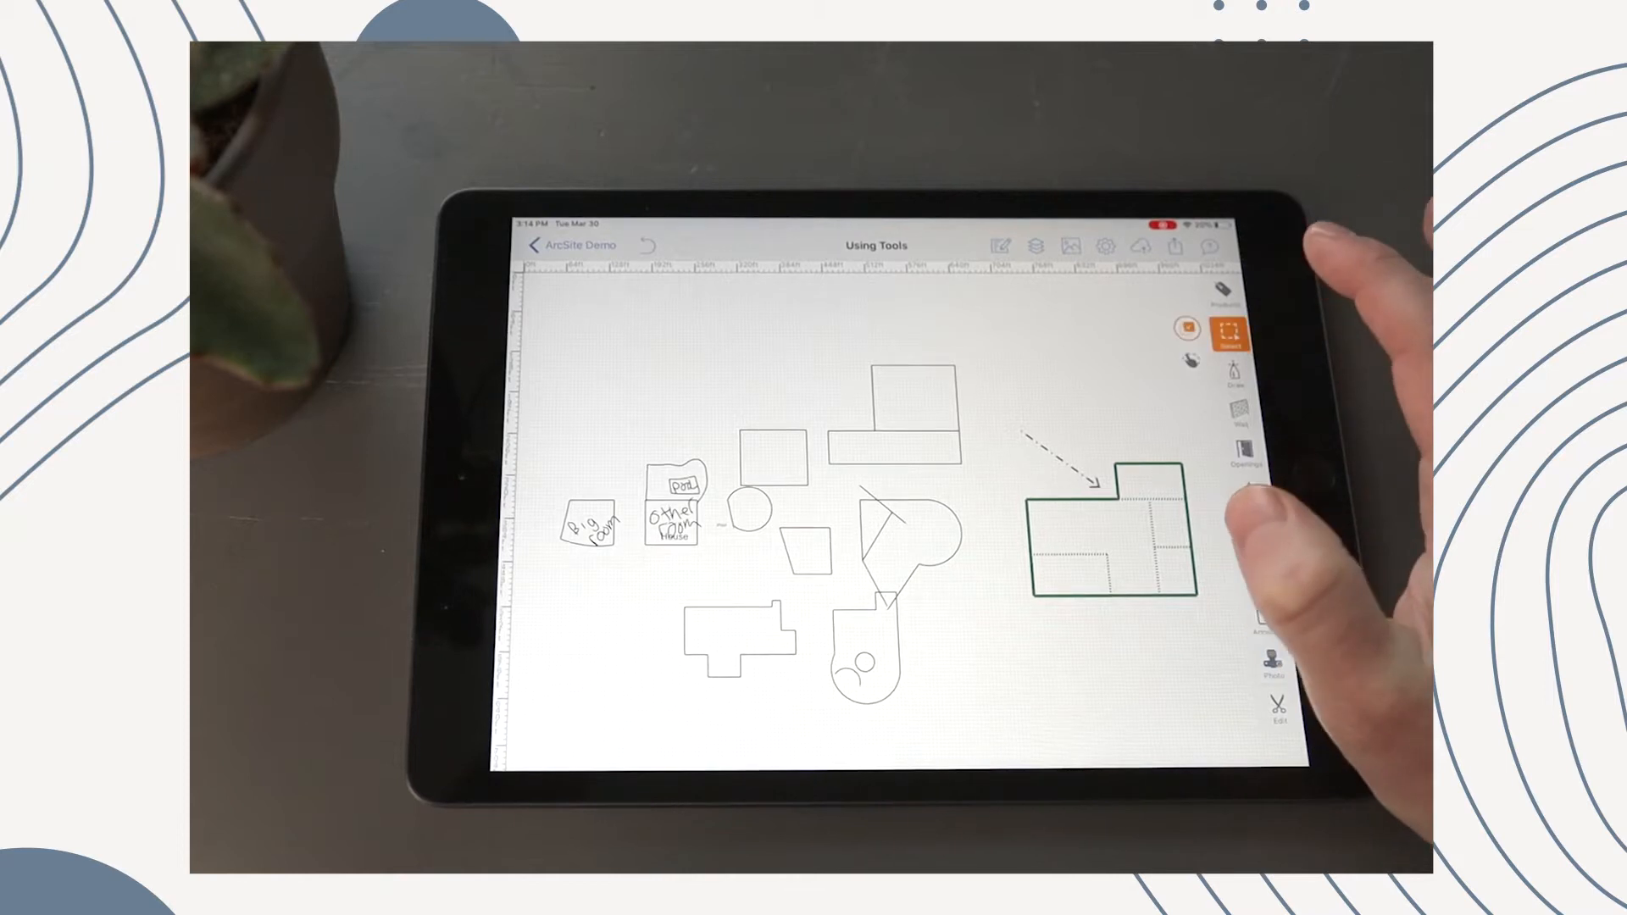
Select the rounded half-circle shape in the middle of the sketch.
click(1229, 330)
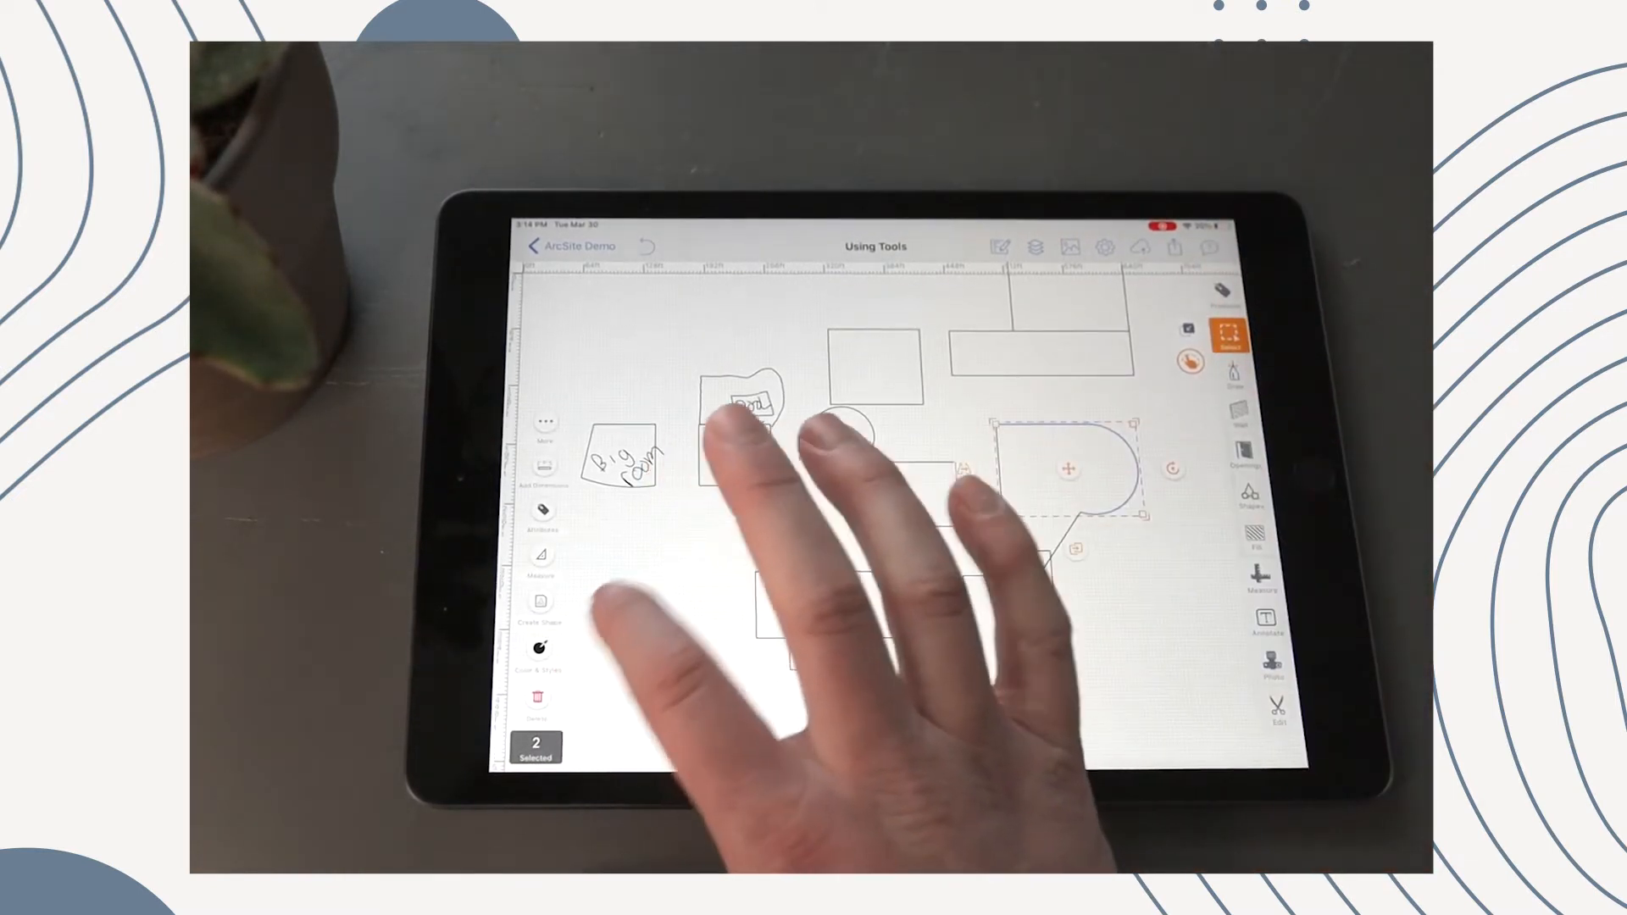
Restyle the rounded shape as a weight-16 dotted line with start and end arrows.
click(541, 648)
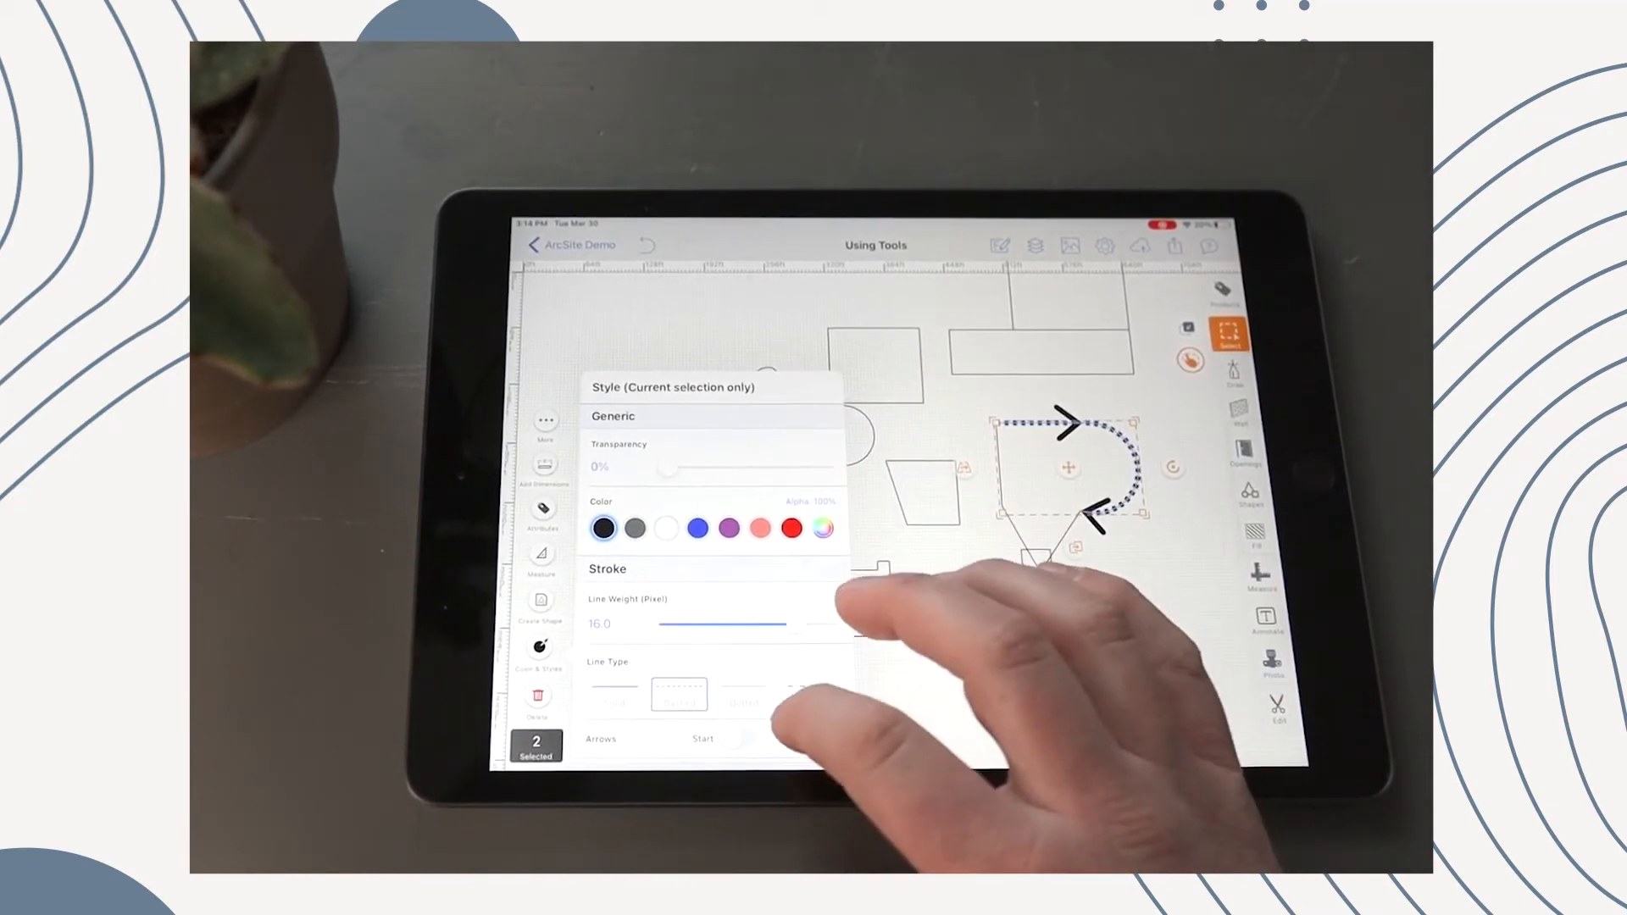
click(825, 738)
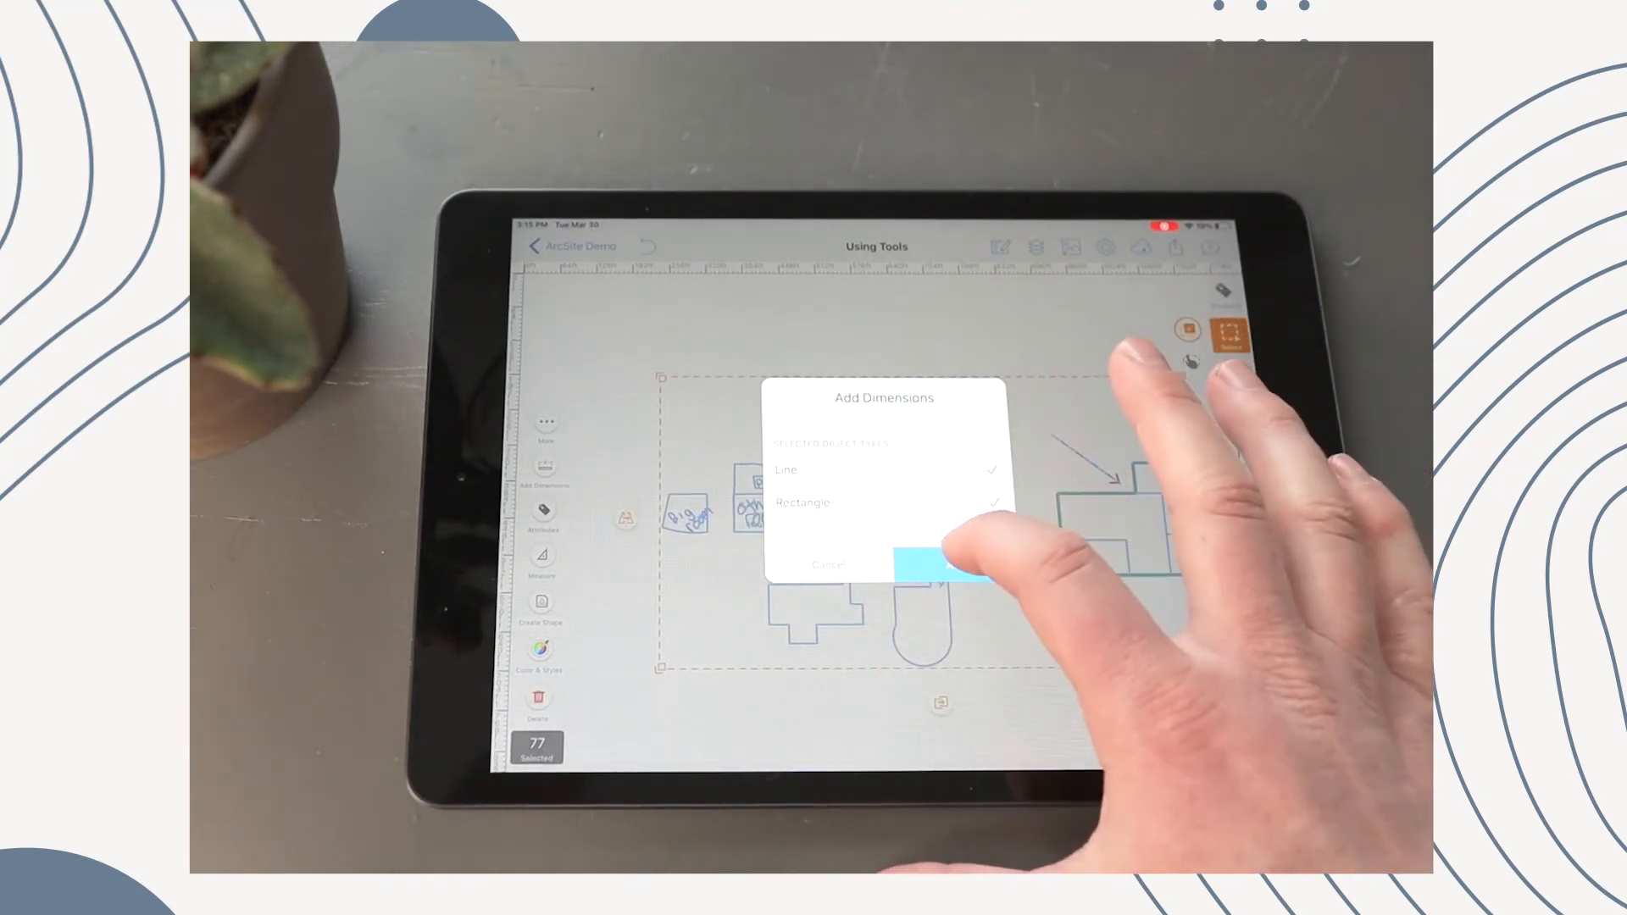
Confirm adding dimensions to all lines and rectangles across the 77 selected objects.
click(939, 564)
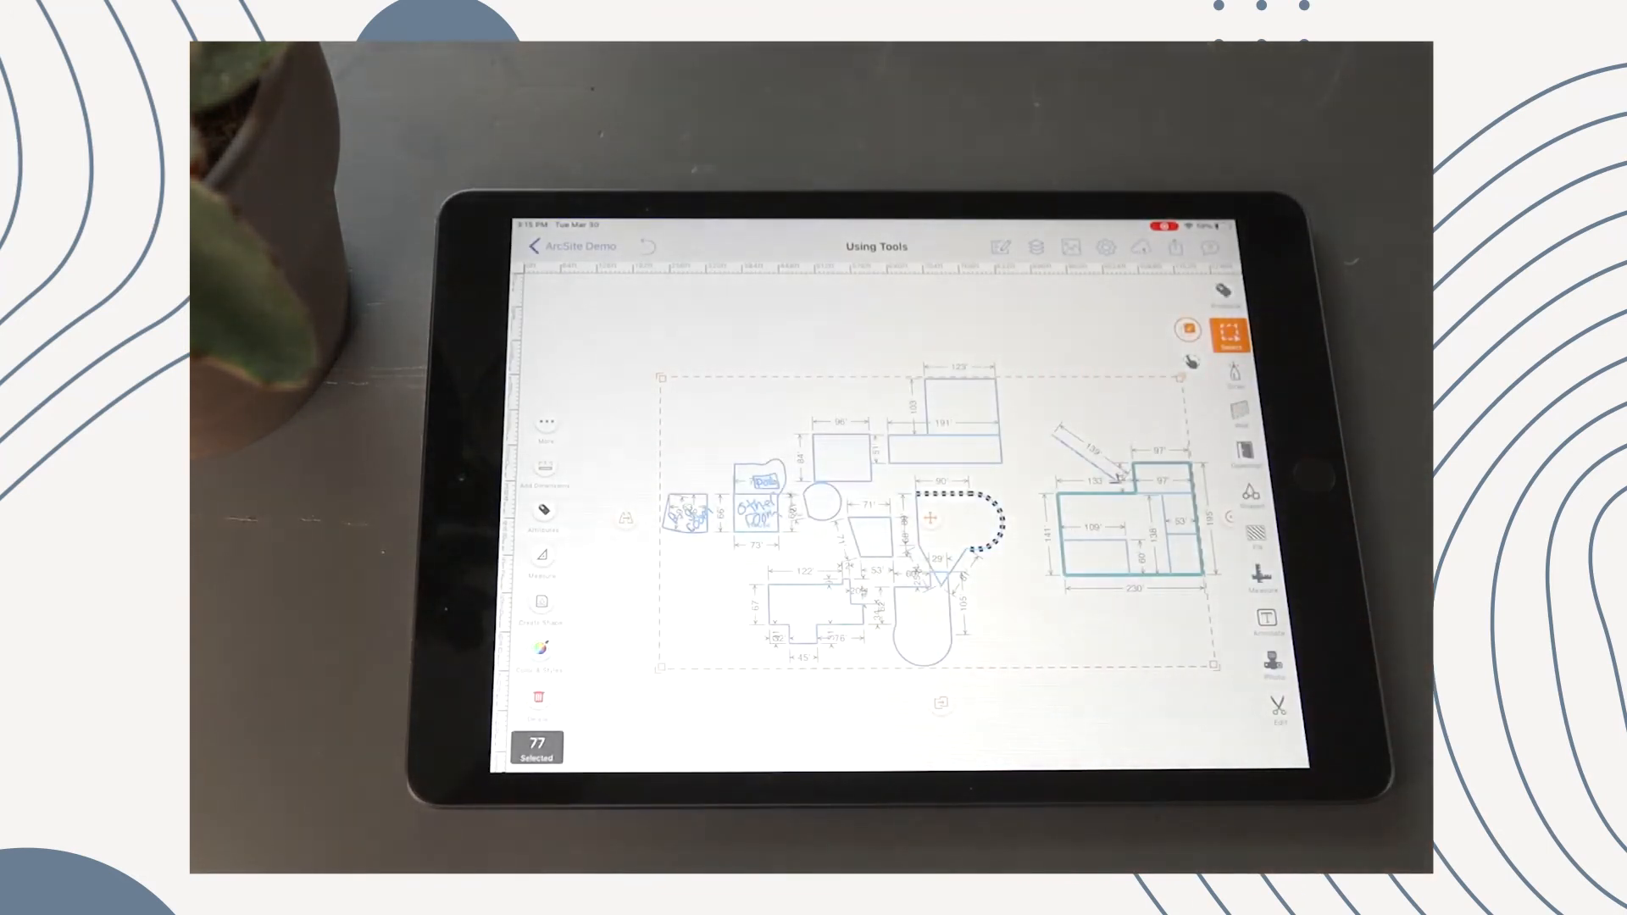